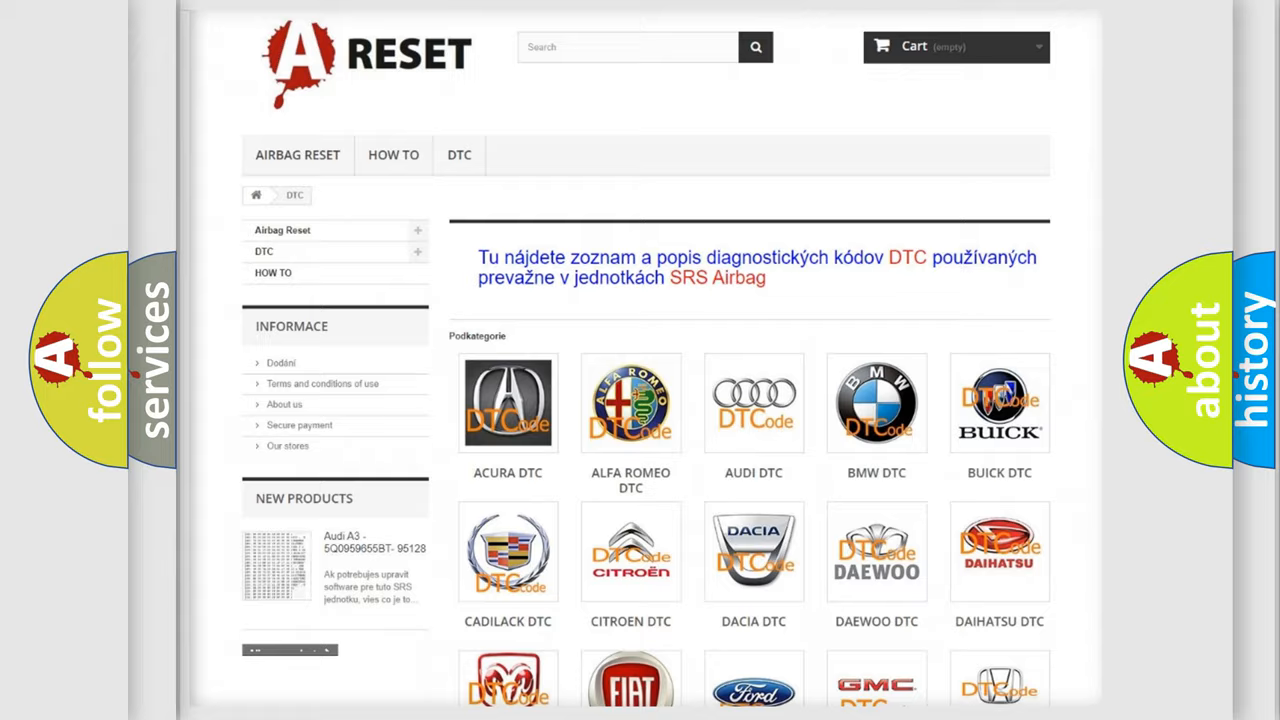
Step: Scroll through the Chrysler DTC subcategory list to find the B-codes
scroll(down, 3)
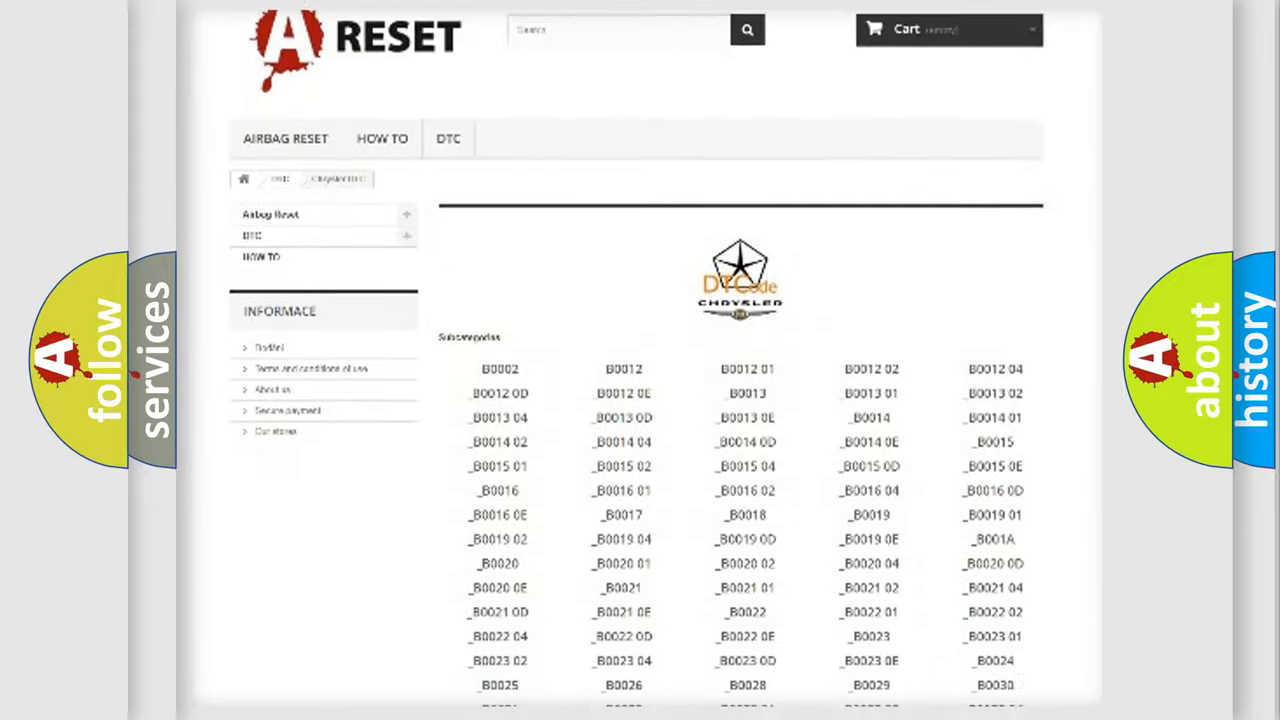
scroll(down, 3)
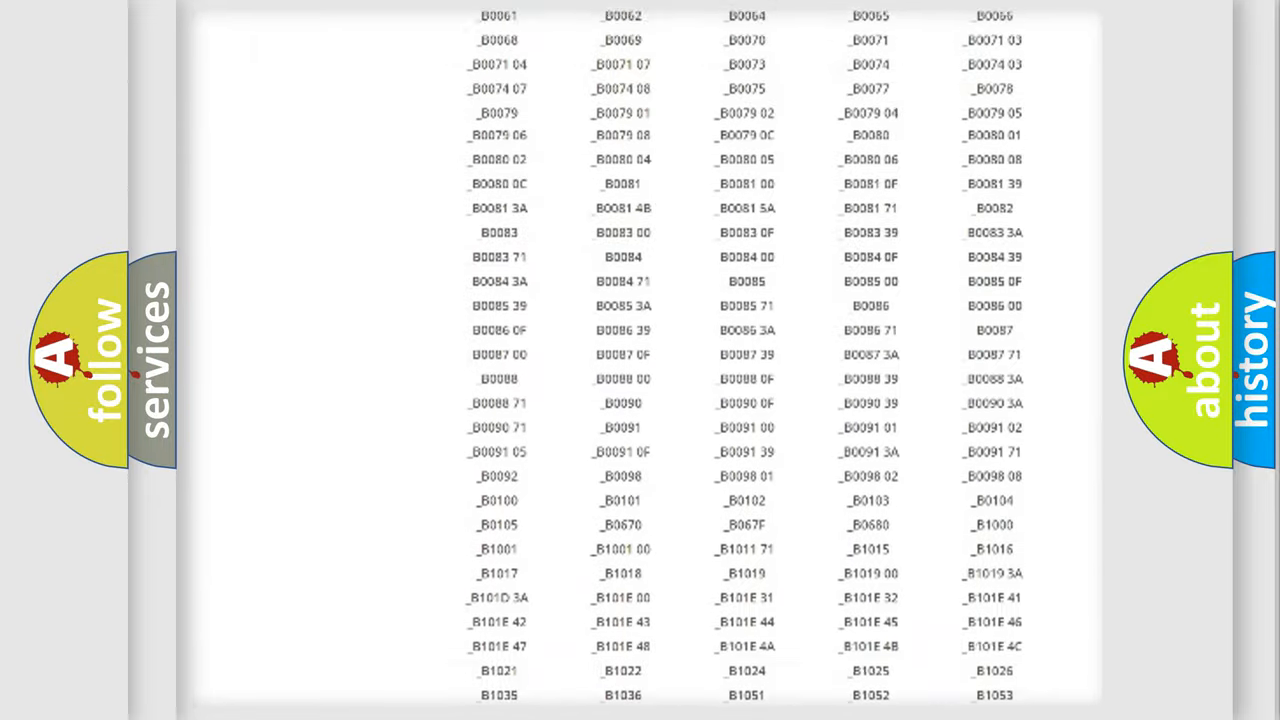
scroll(up, 3)
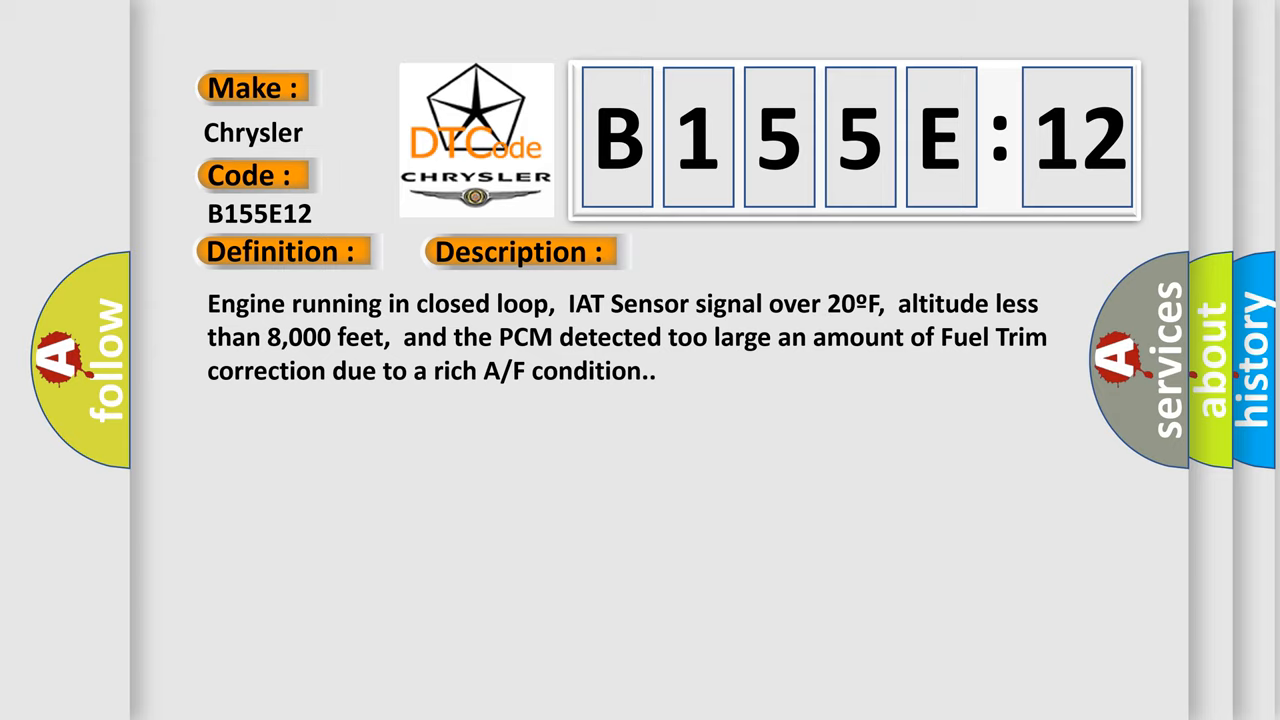
Step: Advance the B155E12 slide to reveal its definition, description and possible causes
click(732, 251)
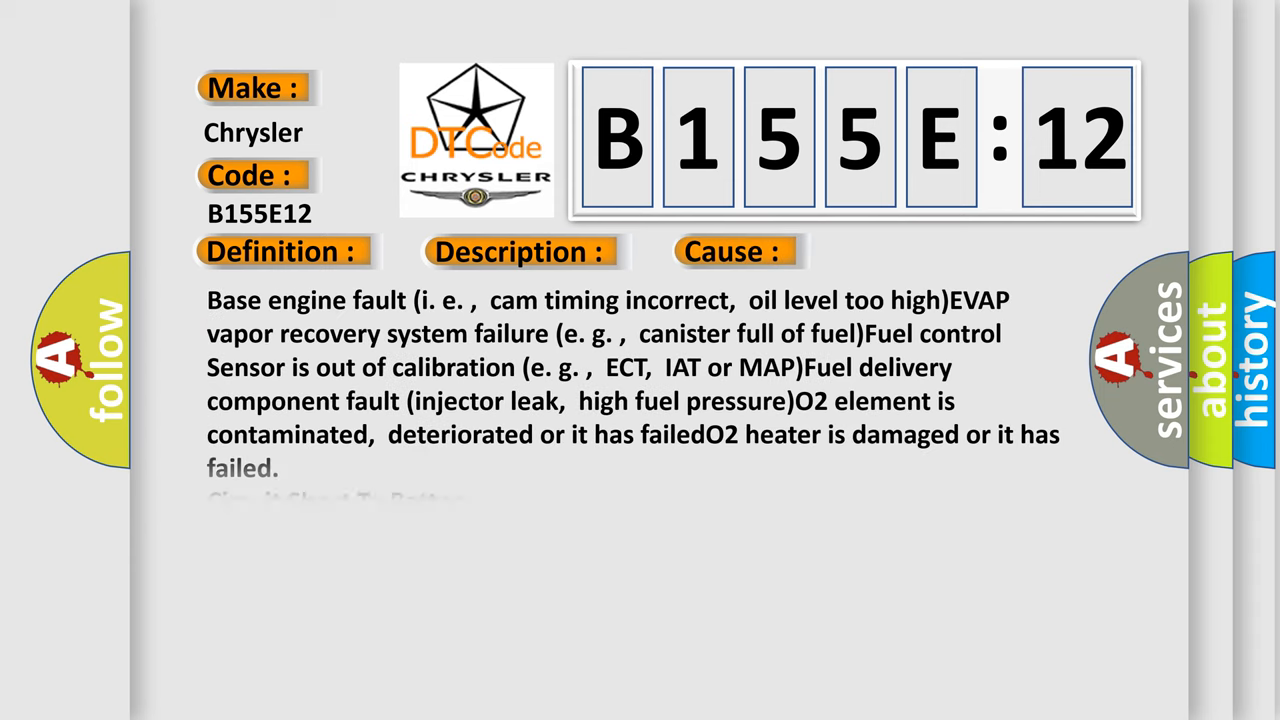